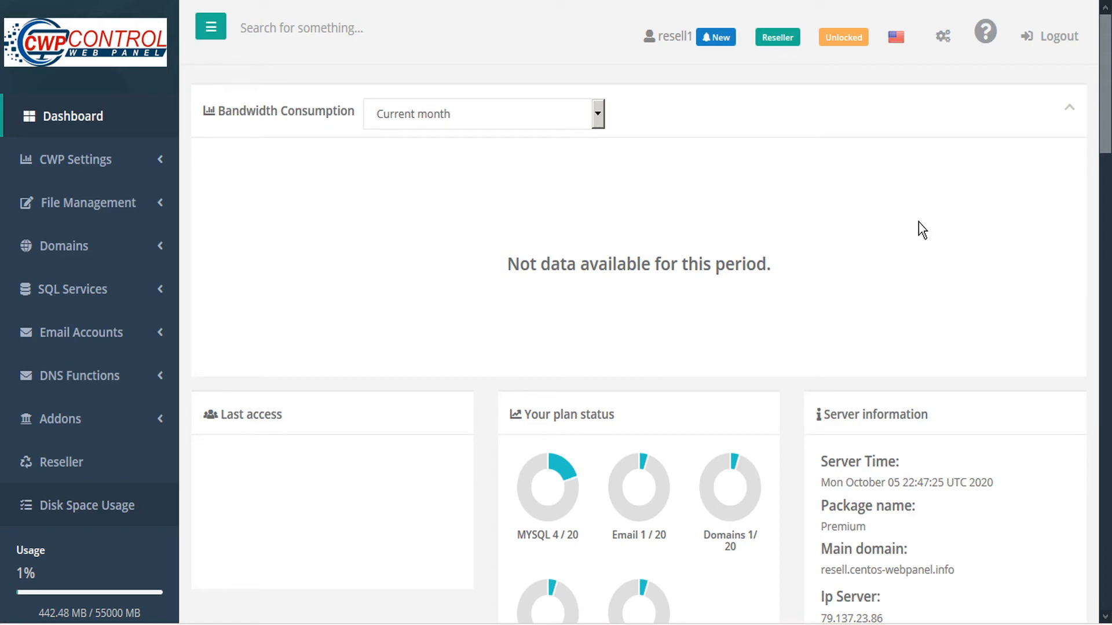
{"action": "mouse_move", "coordinate": [63, 246]}
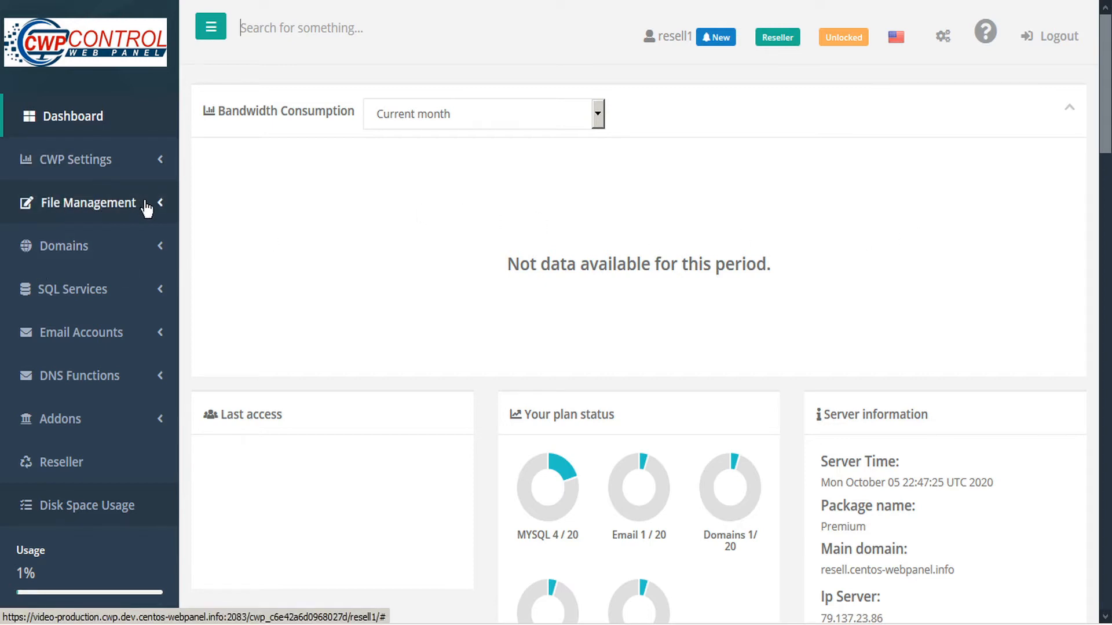
Step: Expand File Management in the sidebar and open the File Manager
{"action": "left_click", "coordinate": [91, 203]}
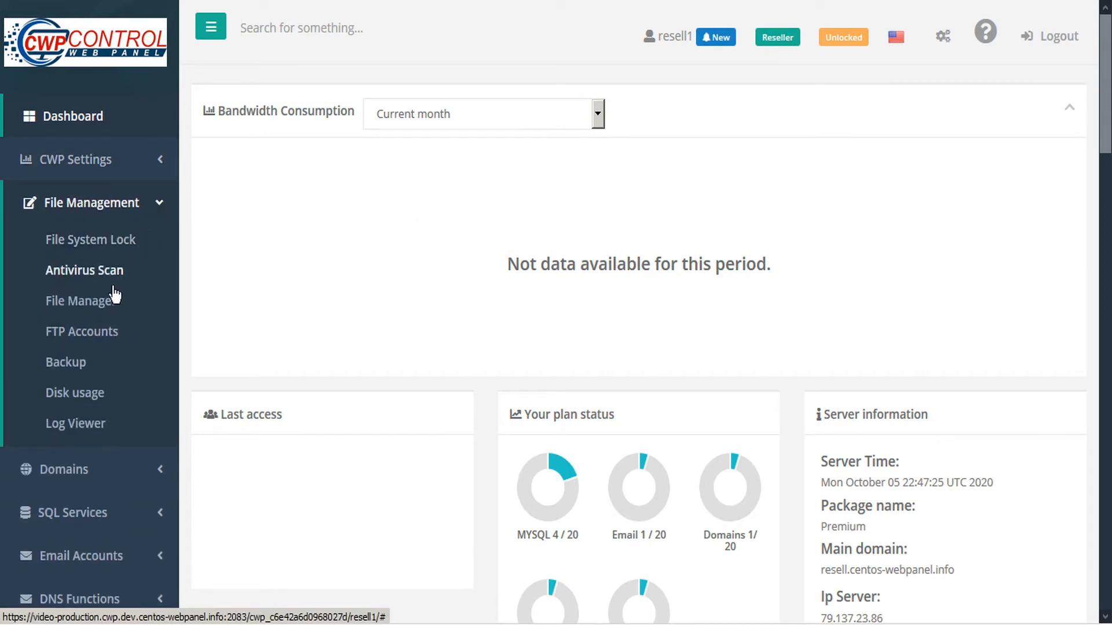
{"action": "left_click", "coordinate": [81, 301]}
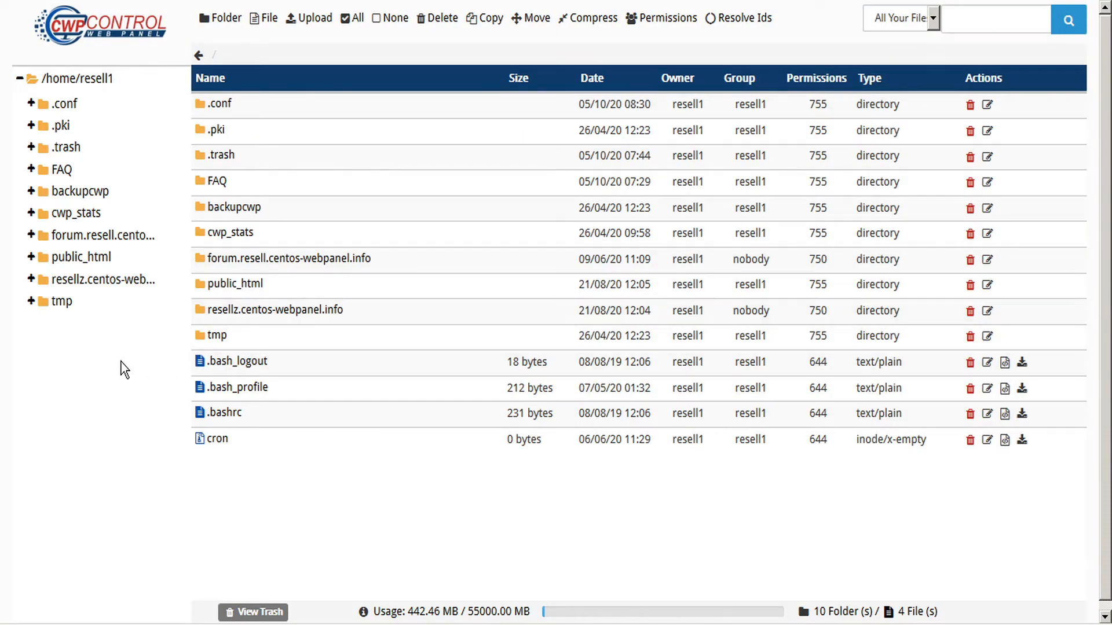
{"action": "mouse_move", "coordinate": [397, 335]}
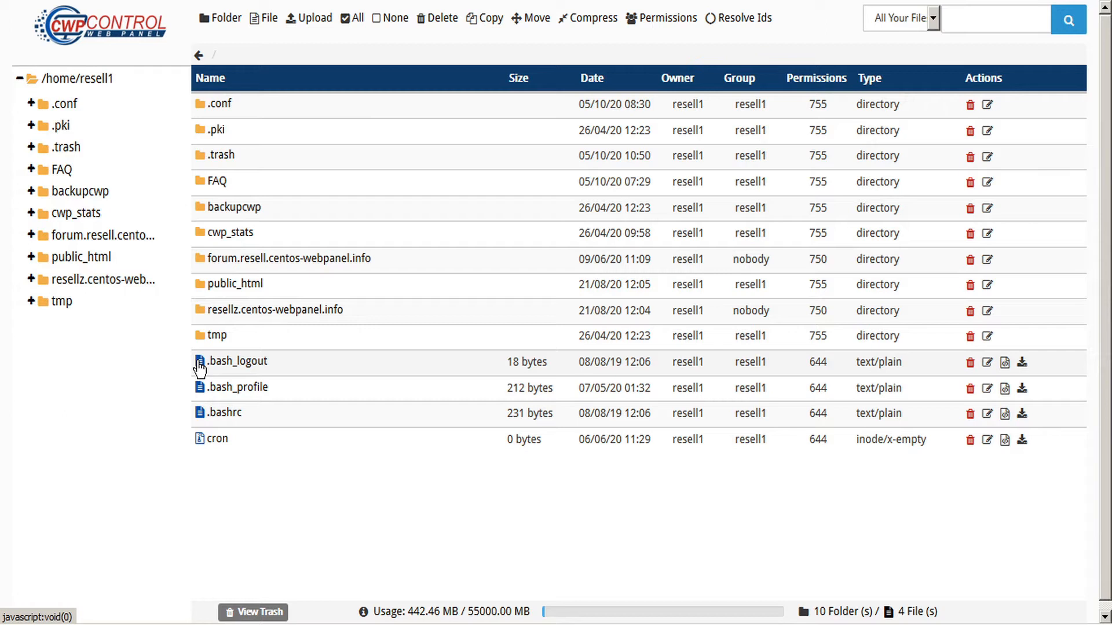
Step: Move .bash_logout from the home folder into the tmp folder
{"action": "left_click", "coordinate": [237, 362]}
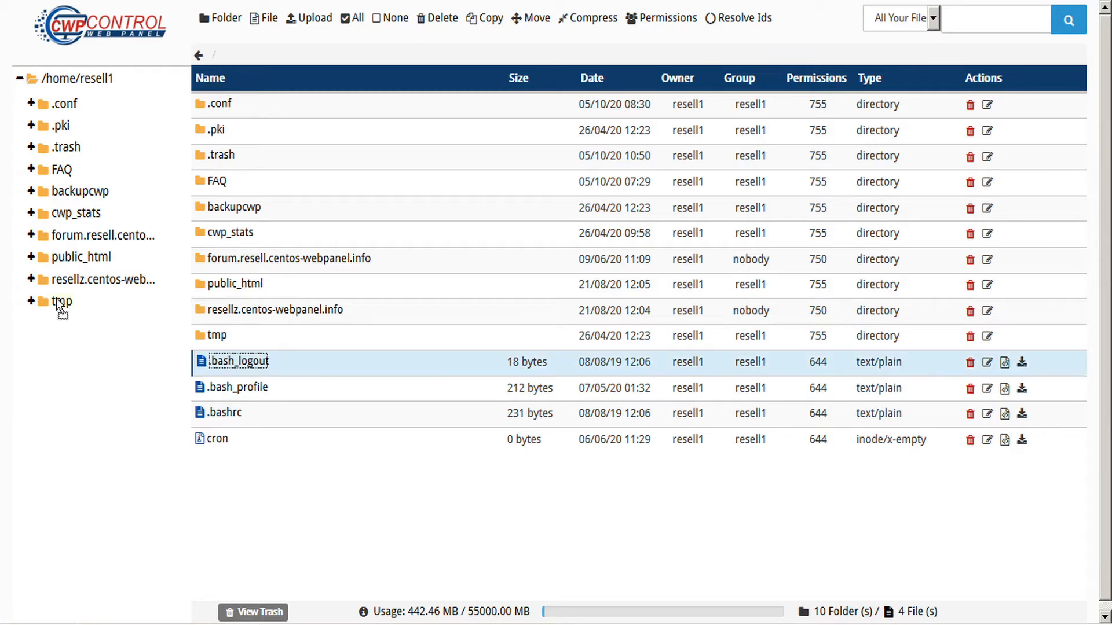
{"action": "left_click", "coordinate": [535, 17]}
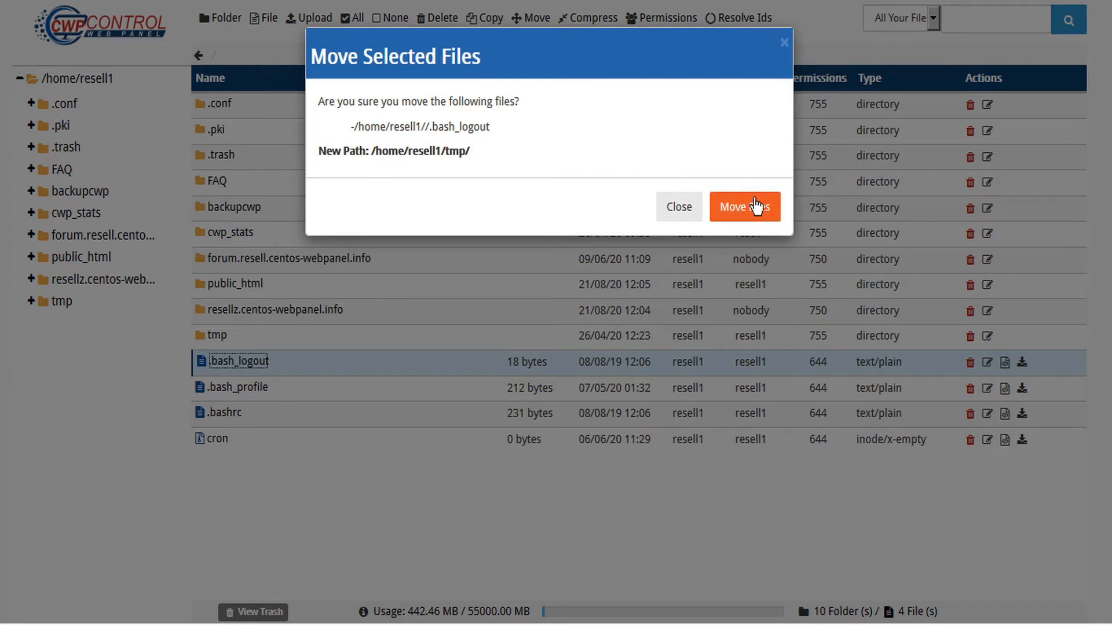
{"action": "left_click", "coordinate": [743, 206]}
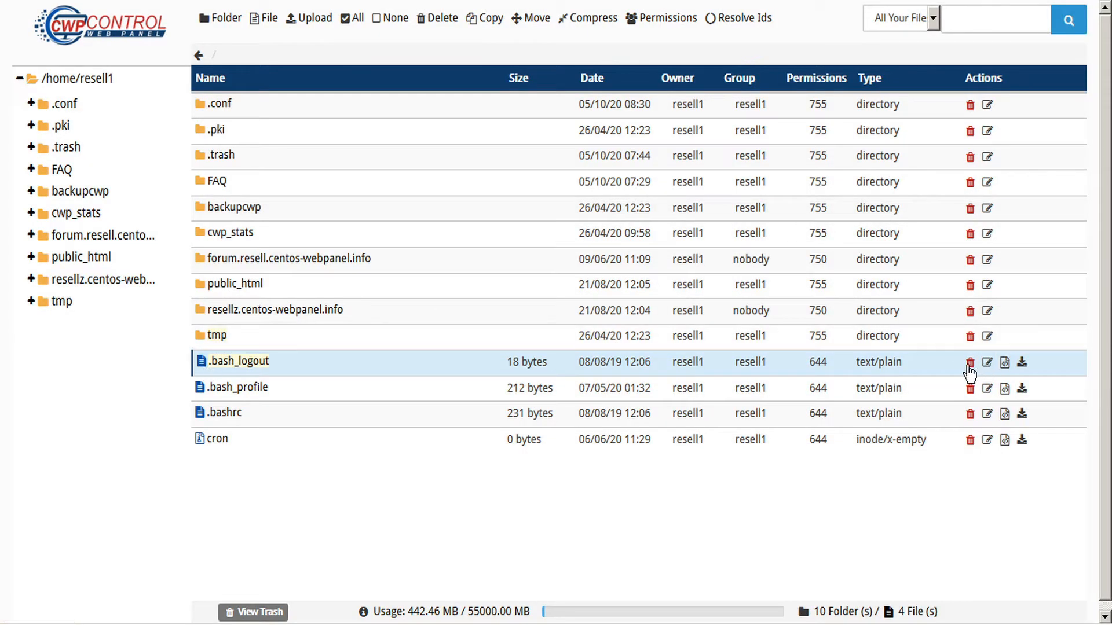
Step: Delete .bash_logout to trash without the permanent-delete option
{"action": "left_click", "coordinate": [969, 363]}
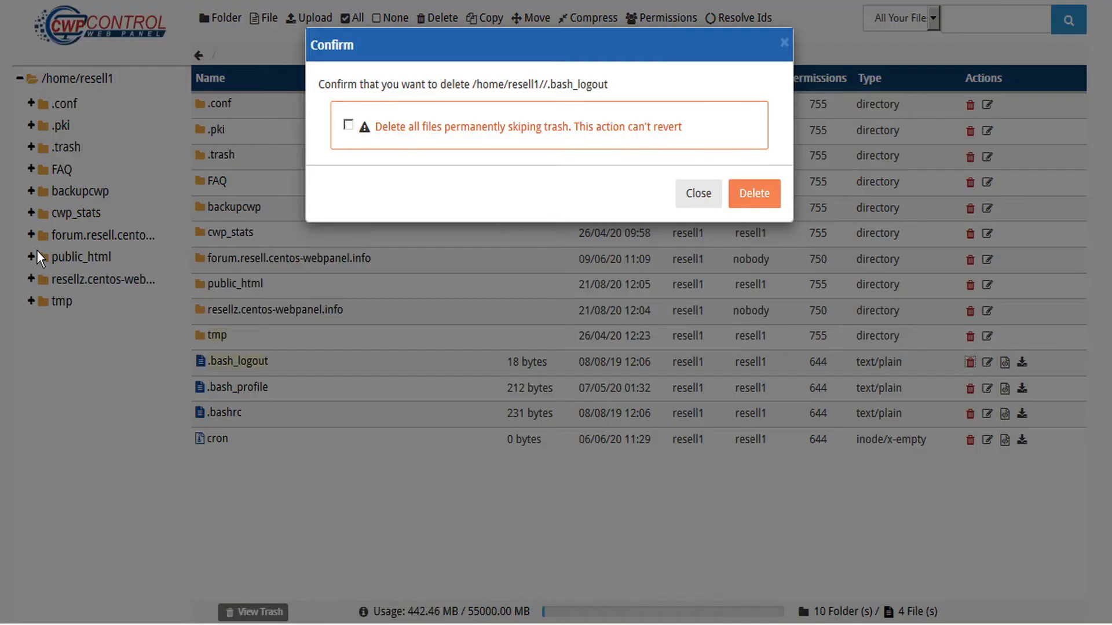
{"action": "mouse_move", "coordinate": [536, 120]}
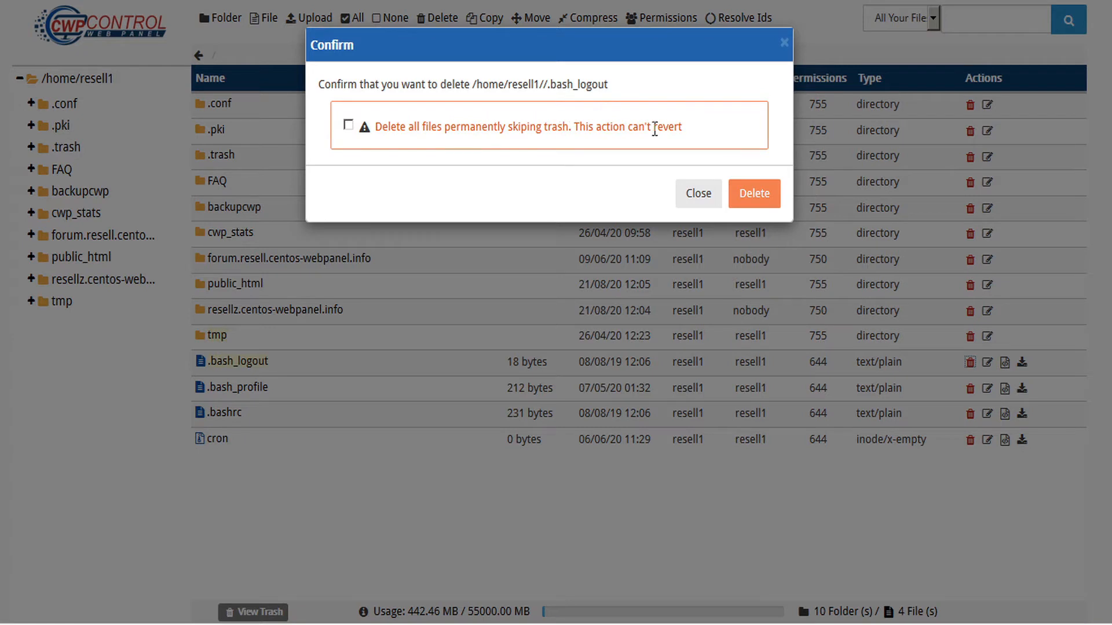
{"action": "mouse_move", "coordinate": [696, 139]}
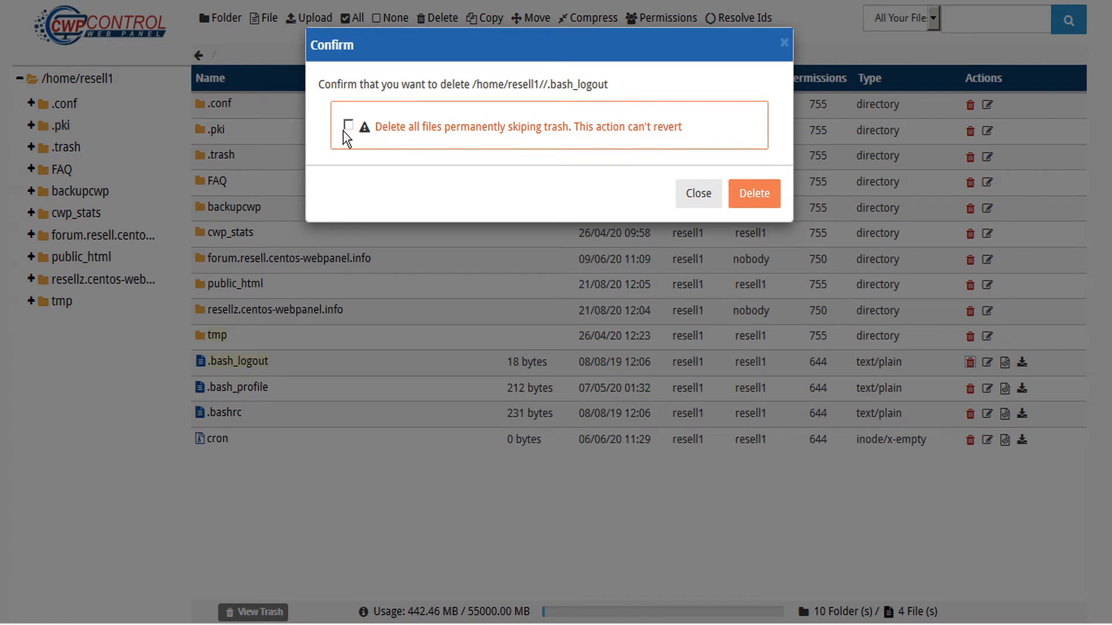
{"action": "mouse_move", "coordinate": [705, 141]}
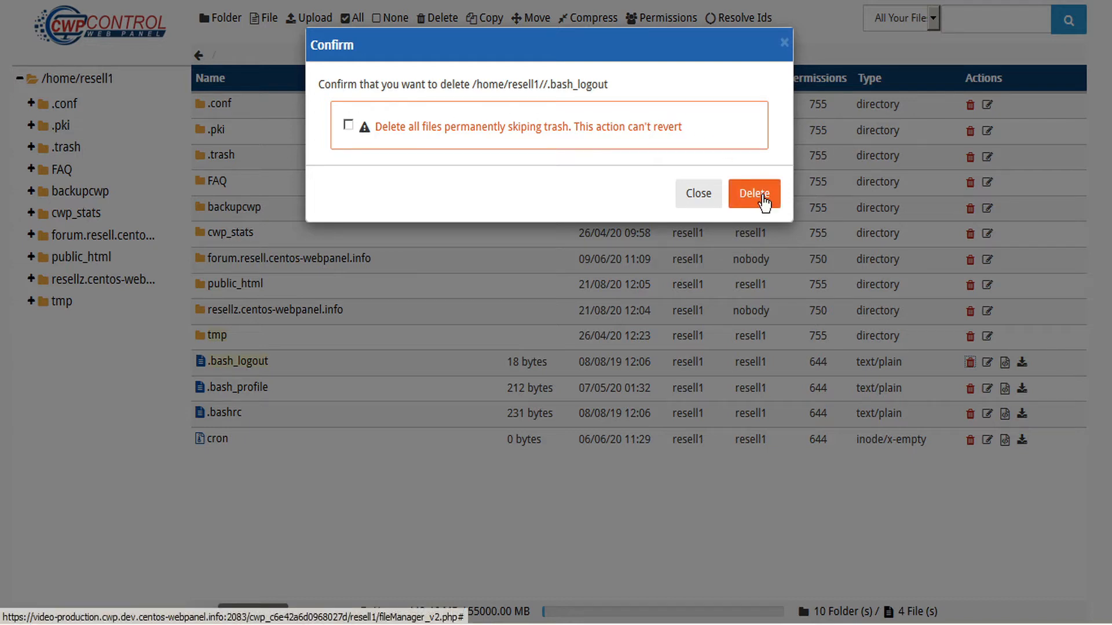
{"action": "left_click", "coordinate": [754, 193]}
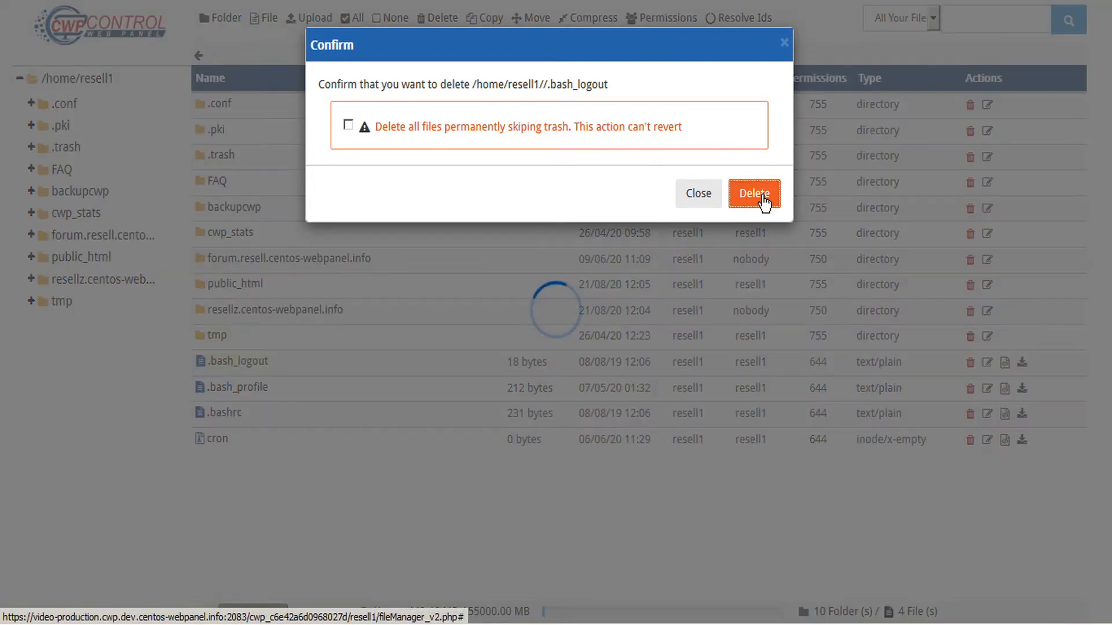
{"action": "left_click", "coordinate": [754, 194]}
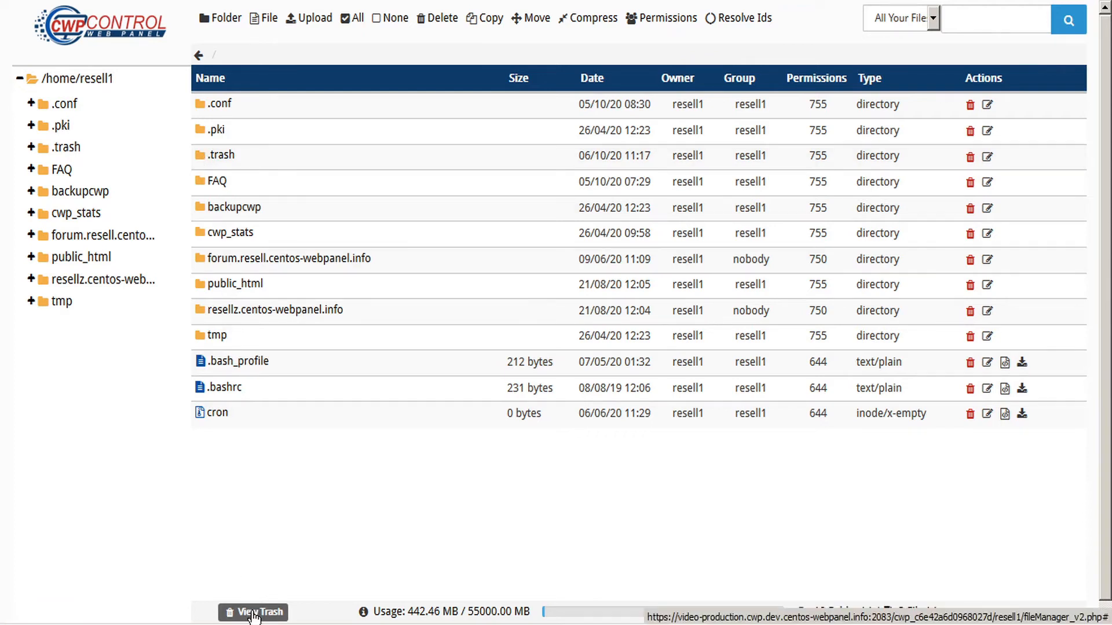
Step: Open View Trash, select .bash_logout, and restore it to the home folder
{"action": "left_click", "coordinate": [254, 612]}
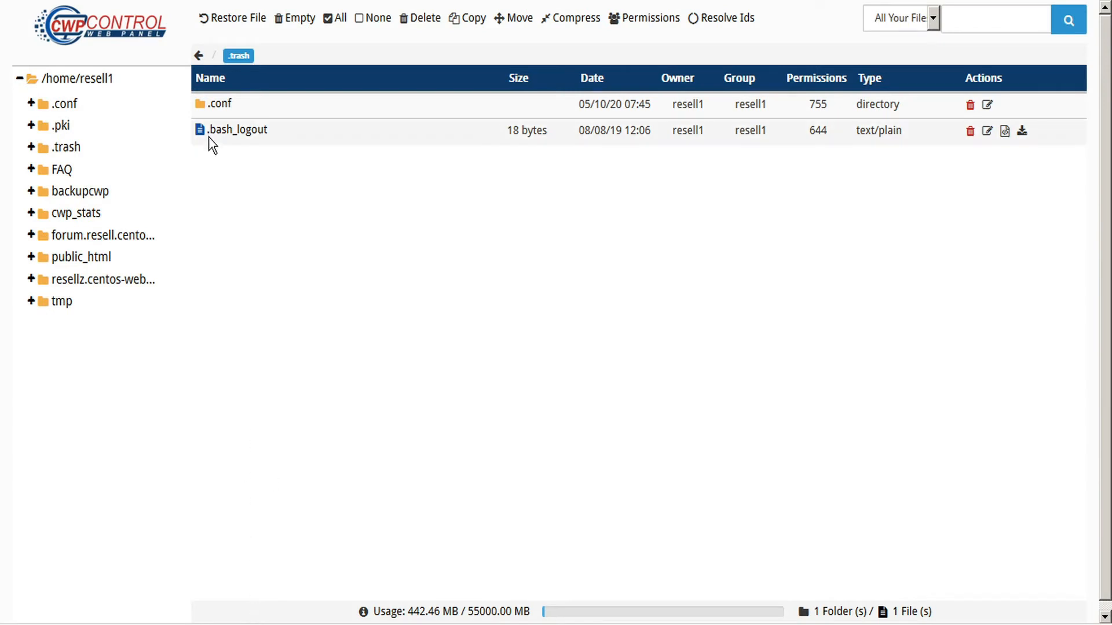
{"action": "left_click", "coordinate": [237, 18]}
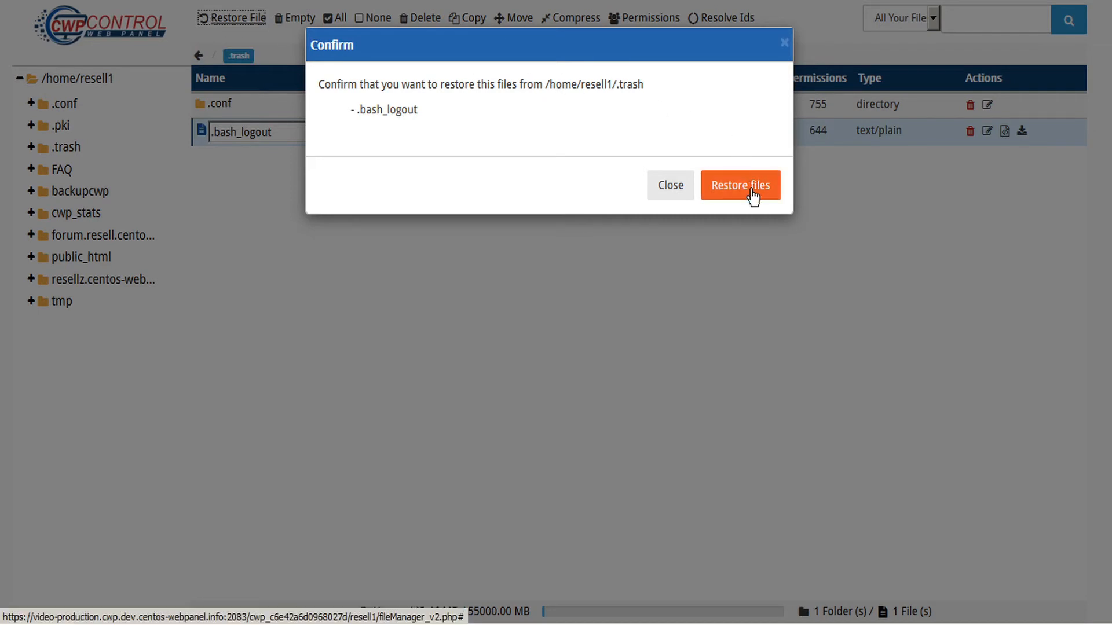
{"action": "left_click", "coordinate": [740, 186]}
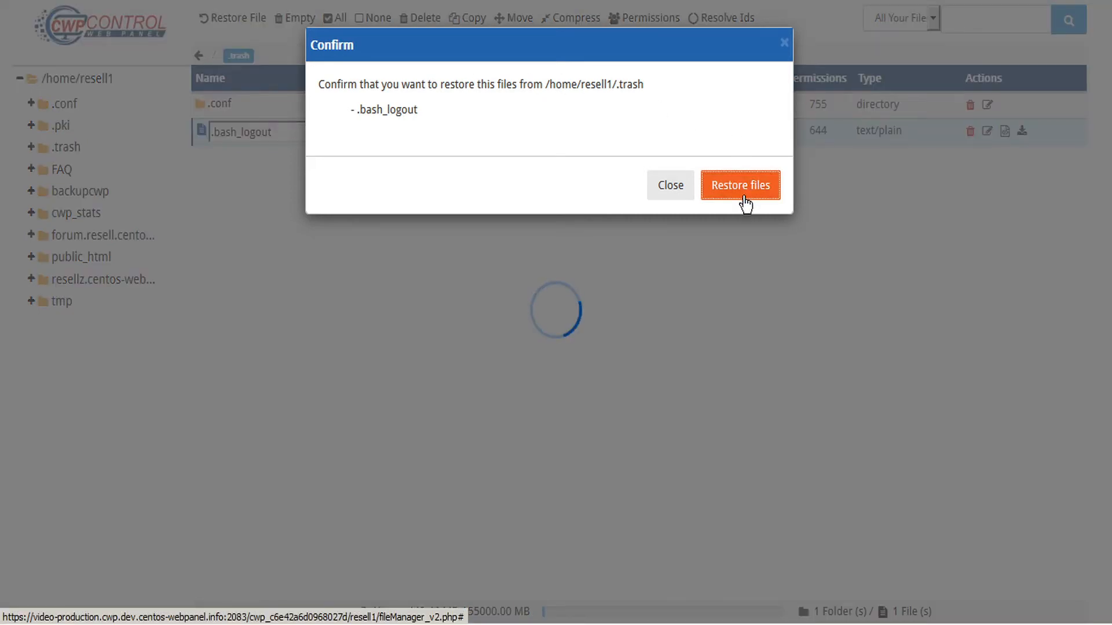
{"action": "left_click", "coordinate": [739, 185]}
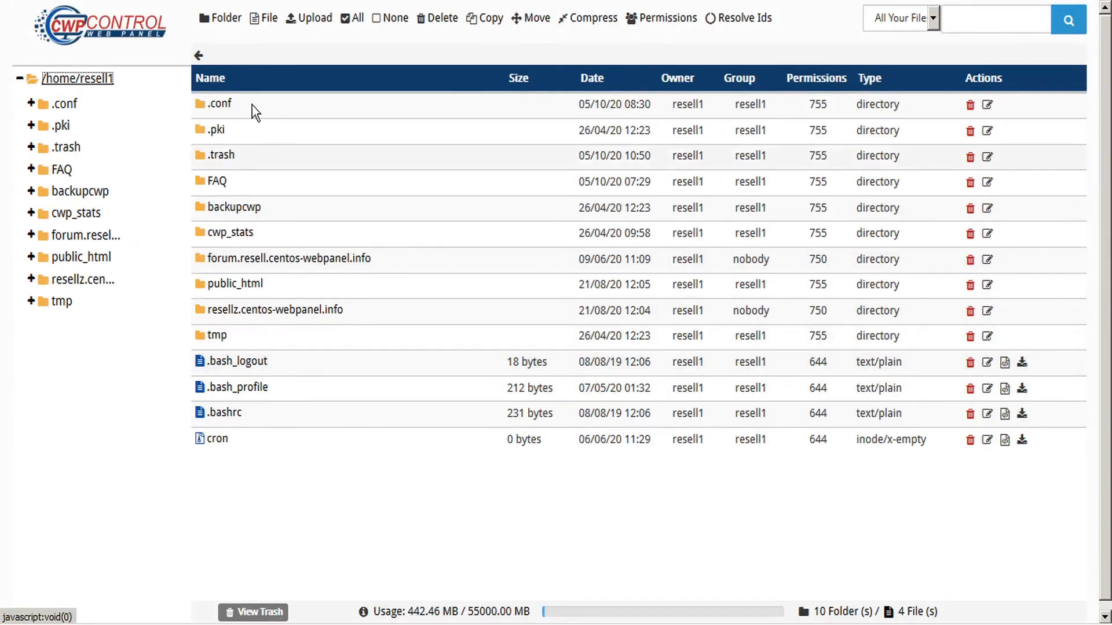
{"action": "left_click", "coordinate": [308, 18]}
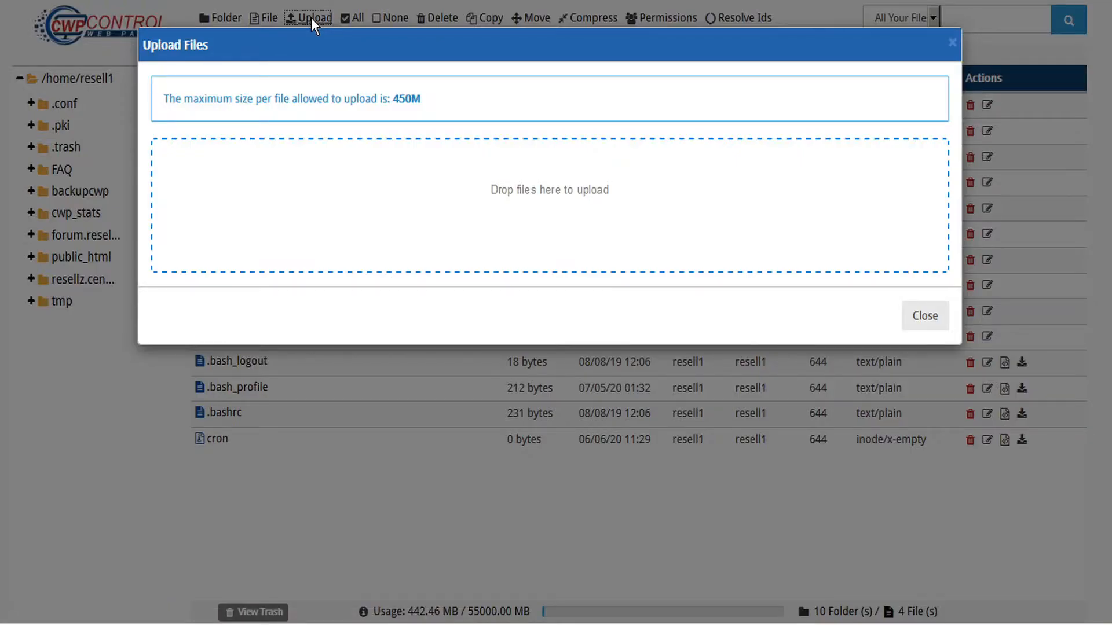
{"action": "left_click", "coordinate": [923, 316]}
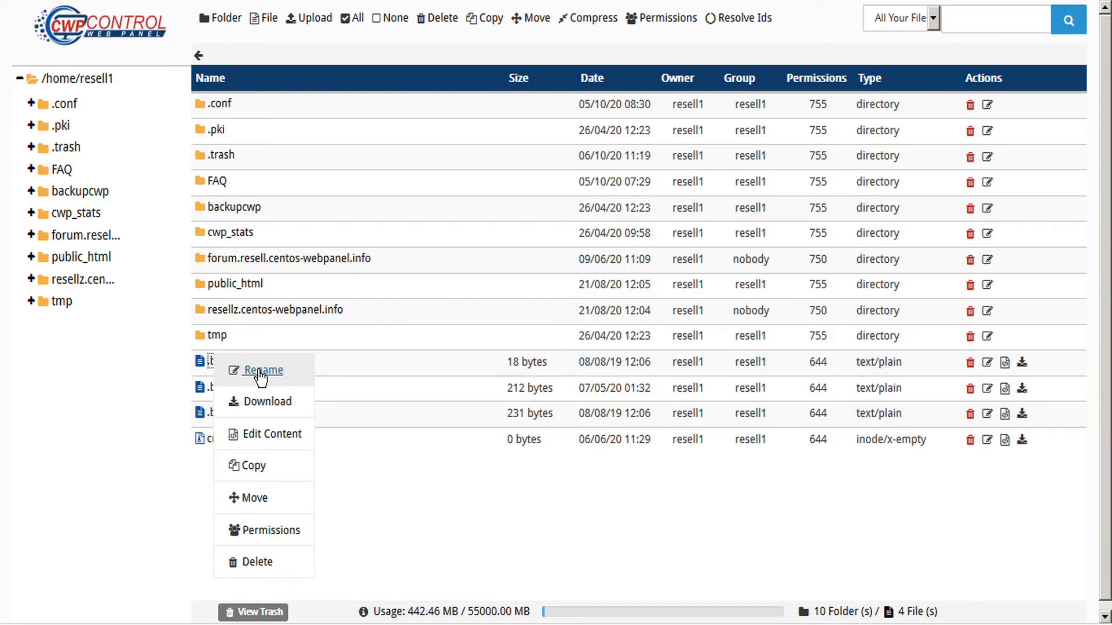
Step: Dismiss the rename and download prompts, then open .bash_logout with Edit Content
{"action": "left_click", "coordinate": [262, 370]}
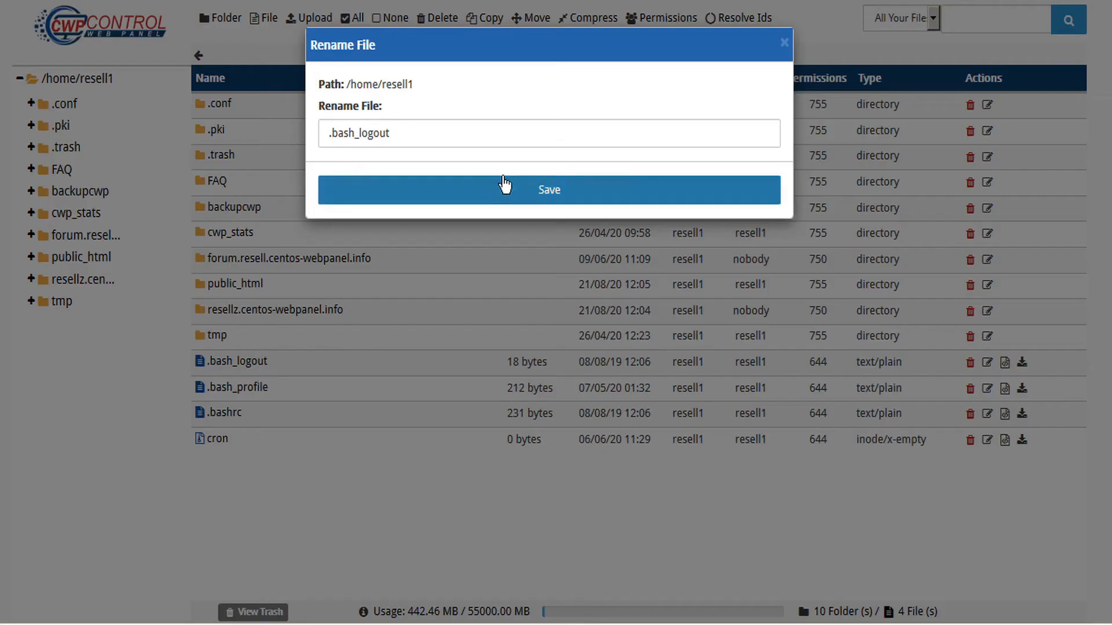
{"action": "left_click", "coordinate": [548, 189]}
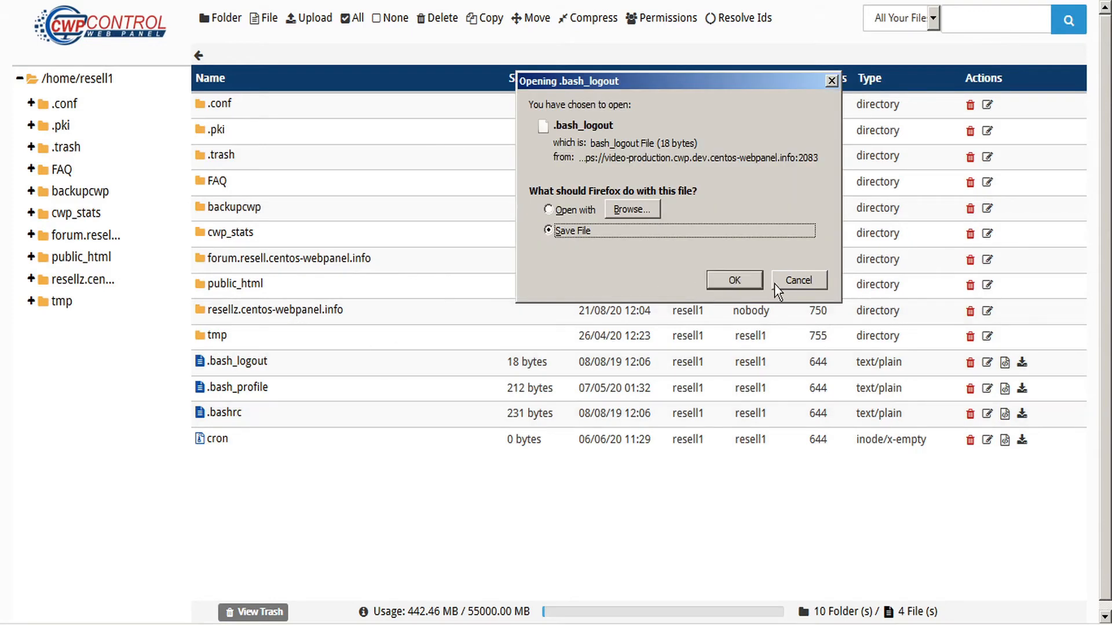
{"action": "left_click", "coordinate": [798, 279]}
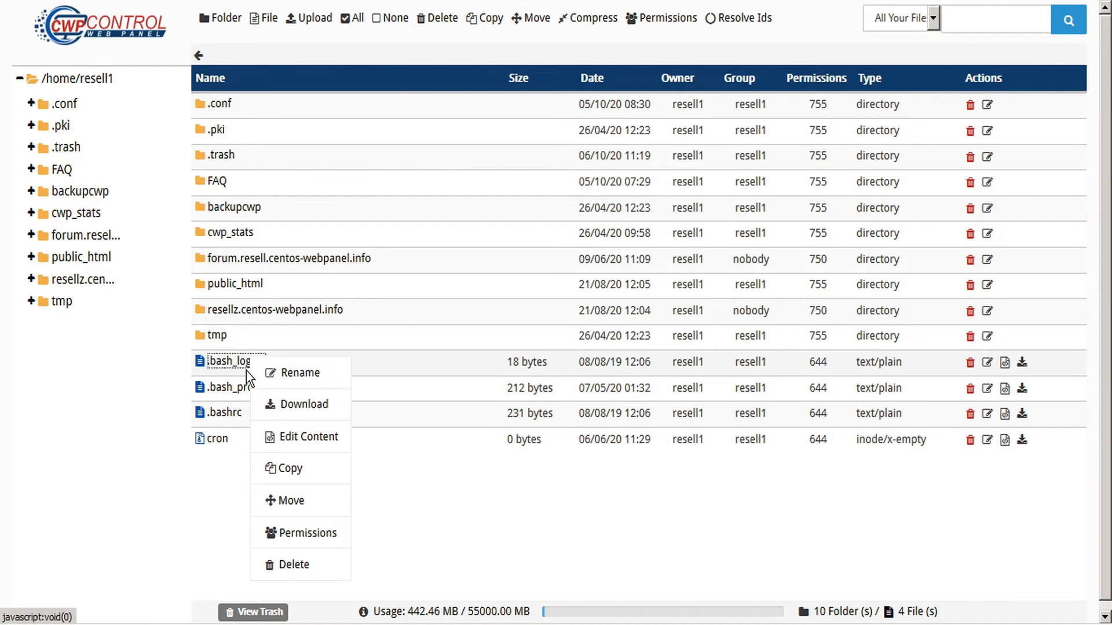
{"action": "left_click", "coordinate": [308, 437]}
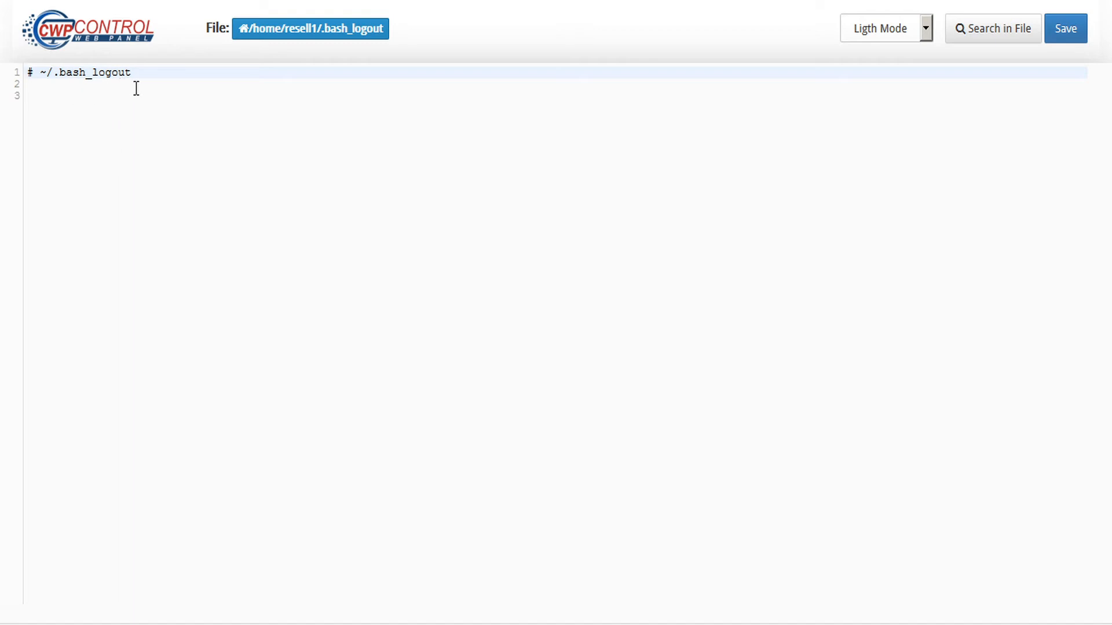
{"action": "mouse_move", "coordinate": [541, 35]}
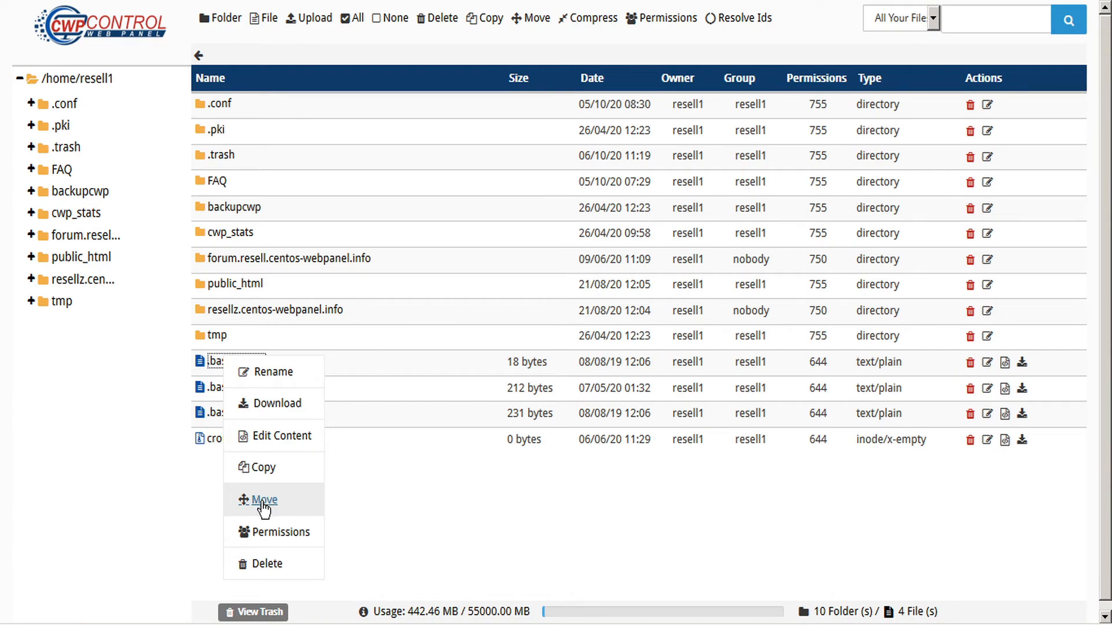
{"action": "left_click", "coordinate": [262, 499]}
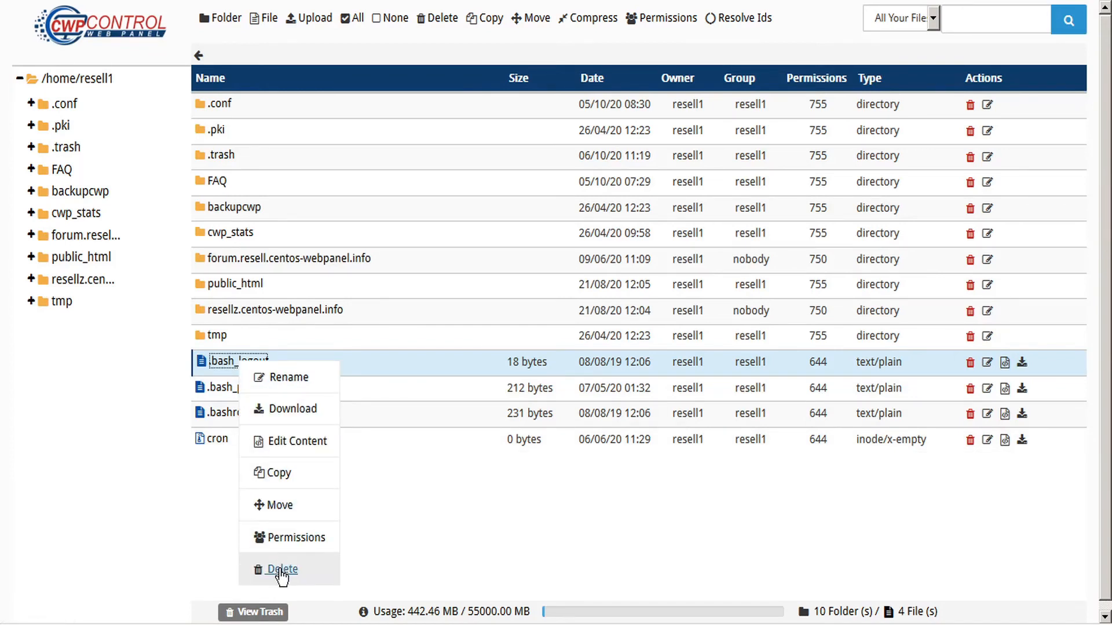
{"action": "mouse_move", "coordinate": [292, 537]}
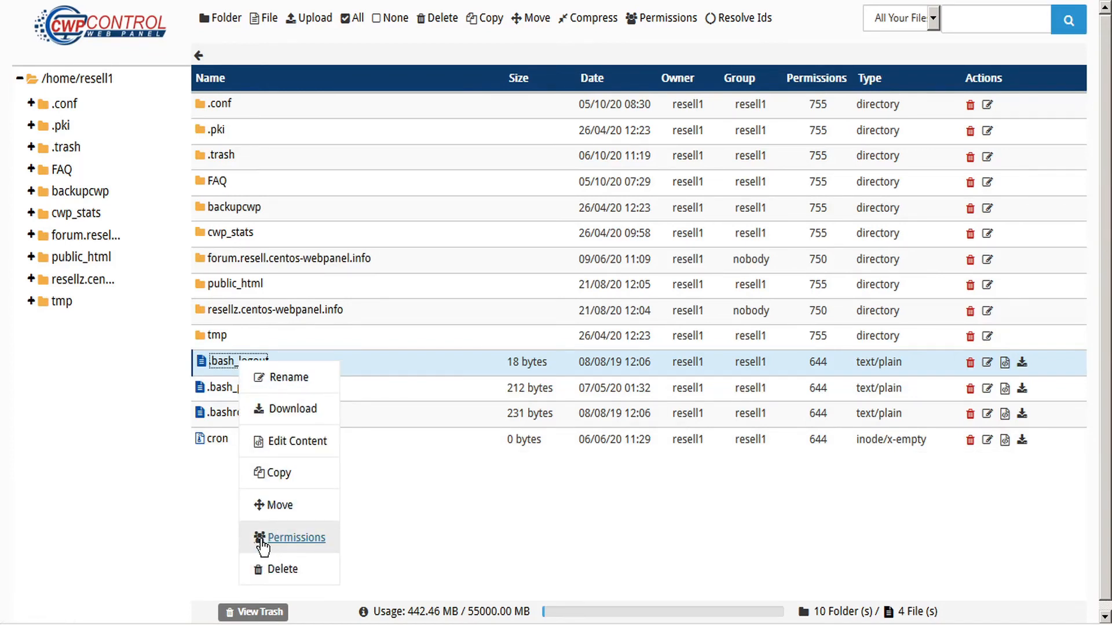
{"action": "left_click", "coordinate": [294, 537]}
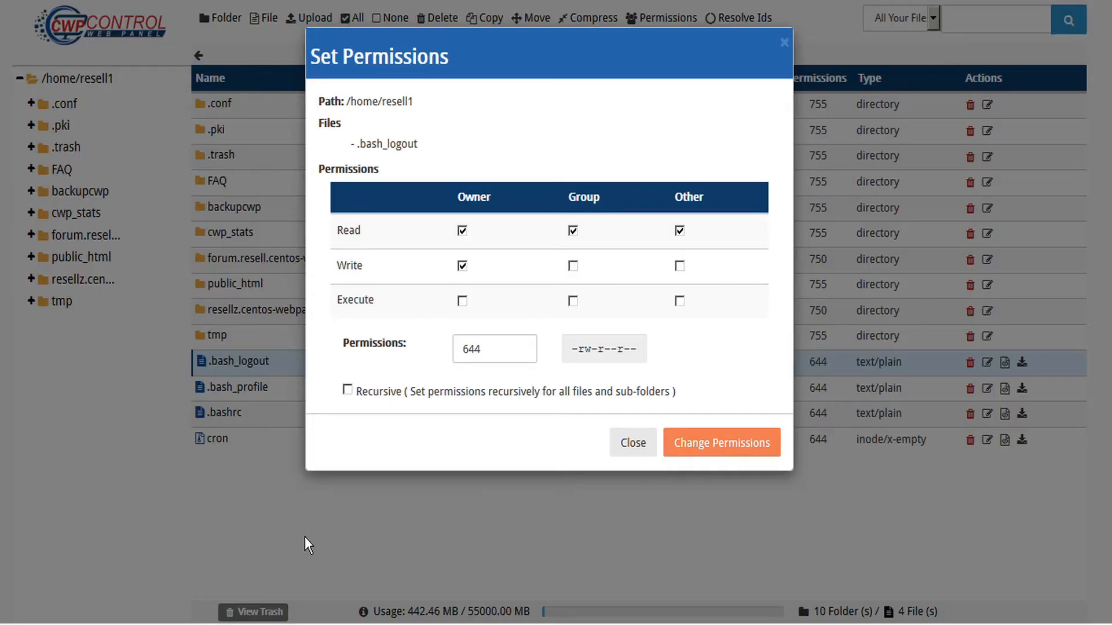
{"action": "mouse_move", "coordinate": [436, 275]}
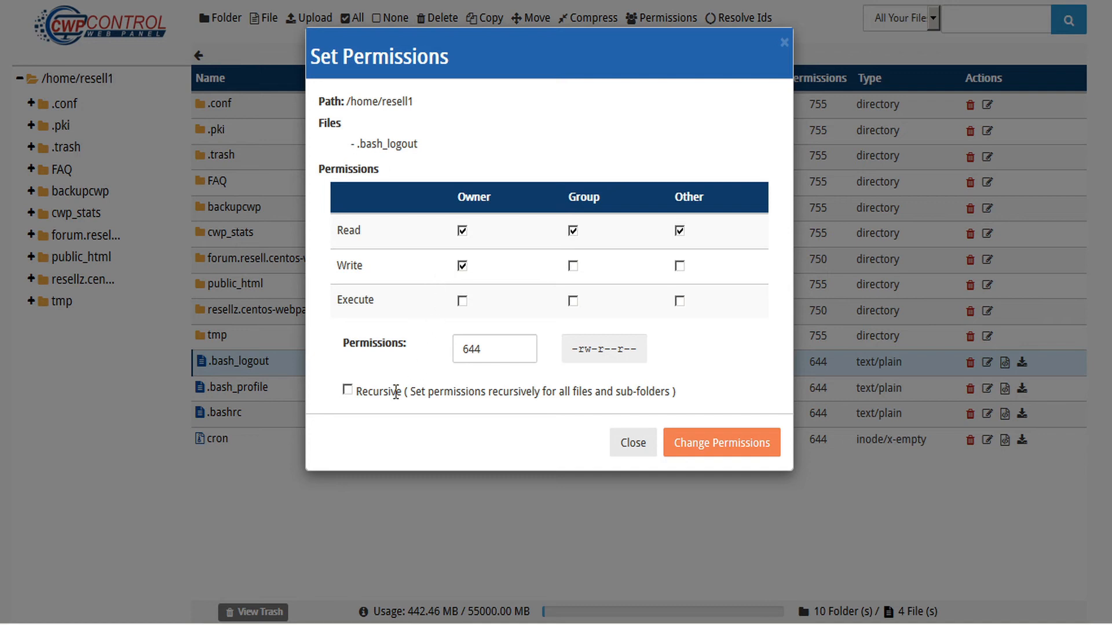
{"action": "mouse_move", "coordinate": [570, 394]}
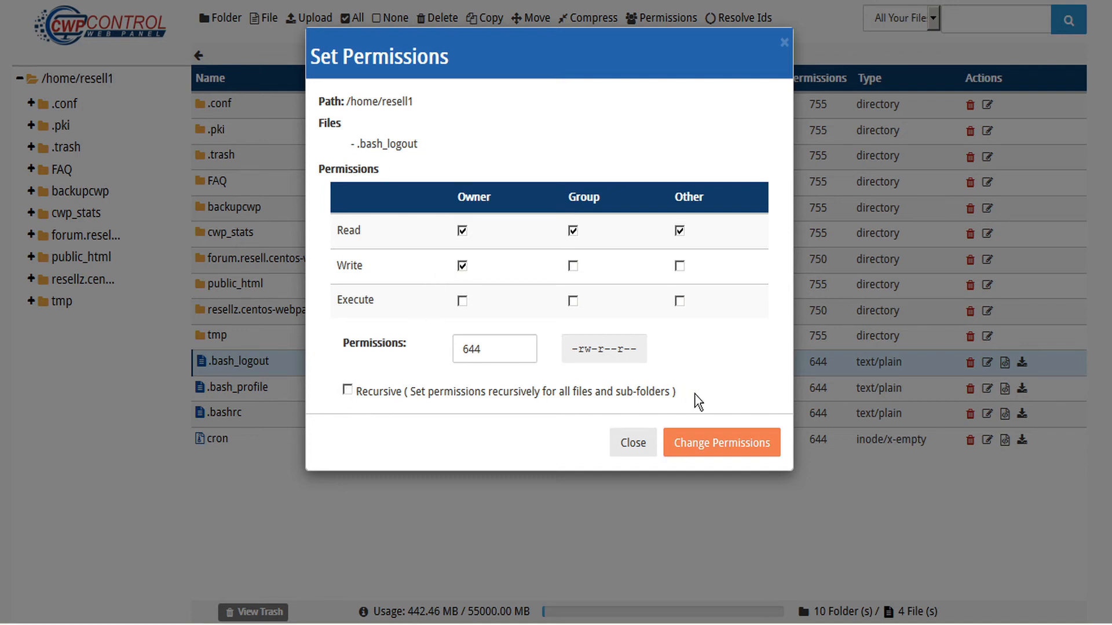
{"action": "mouse_move", "coordinate": [431, 395]}
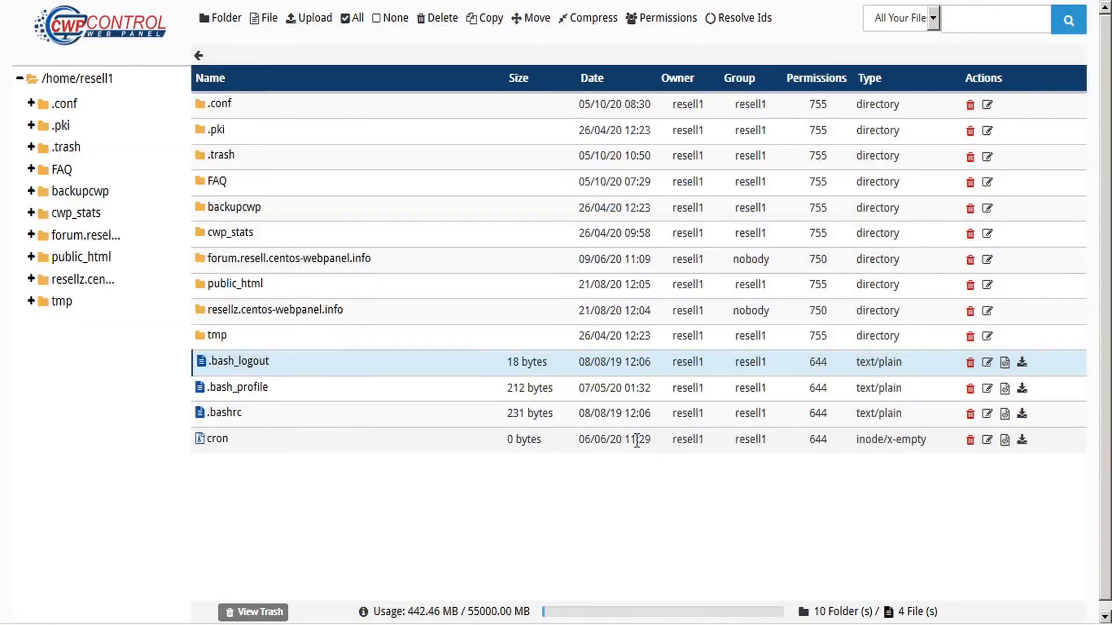
{"action": "left_click", "coordinate": [395, 18]}
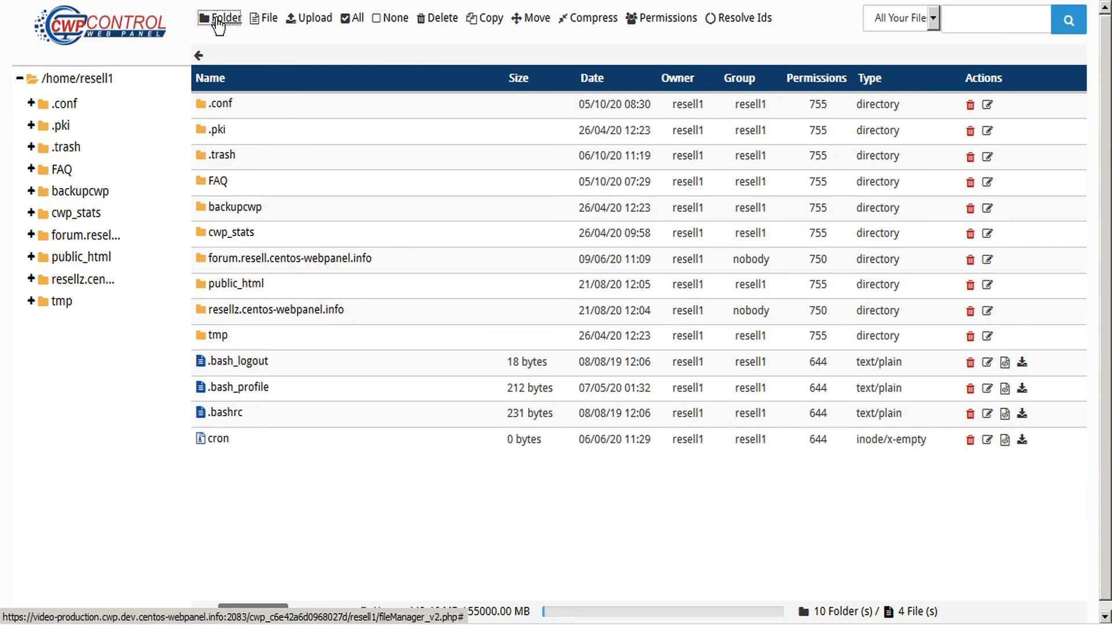
{"action": "left_click", "coordinate": [220, 18]}
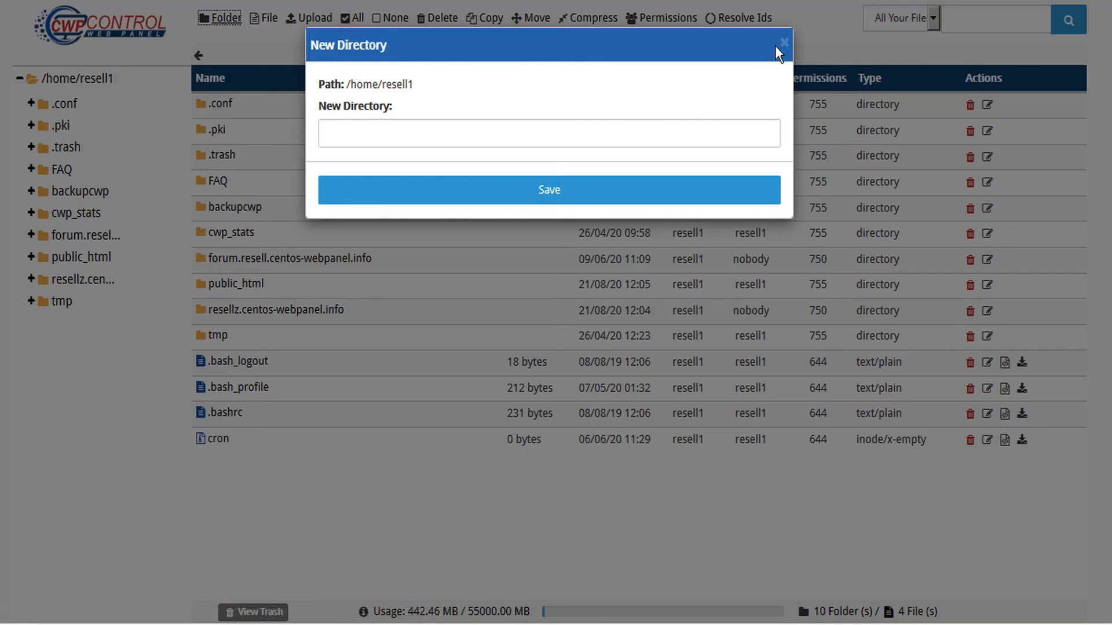
{"action": "left_click", "coordinate": [267, 18]}
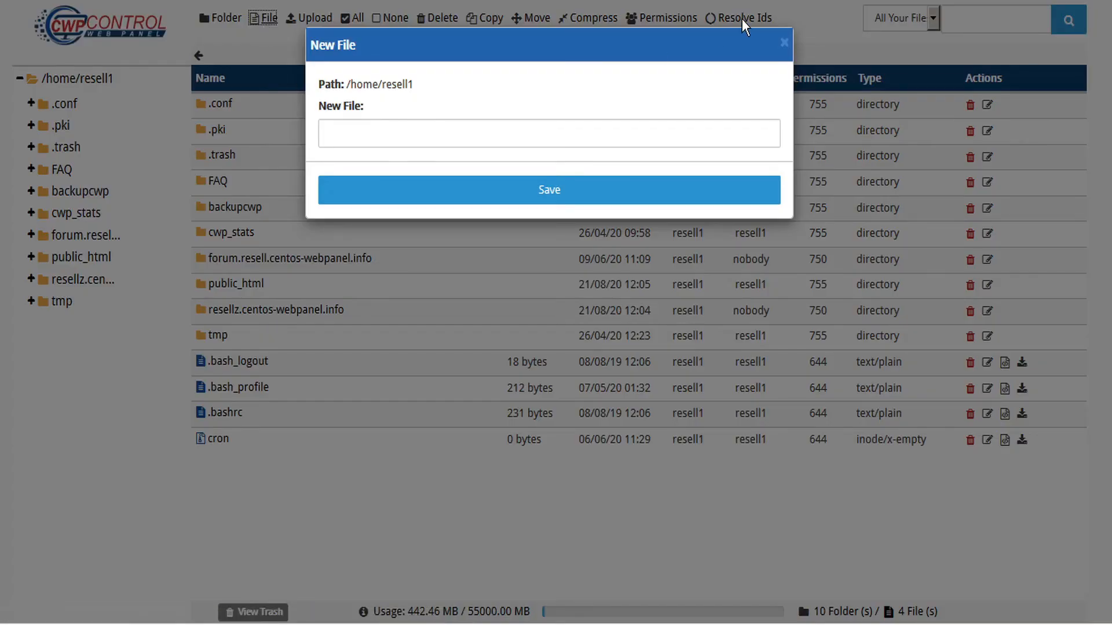
{"action": "left_click", "coordinate": [783, 42]}
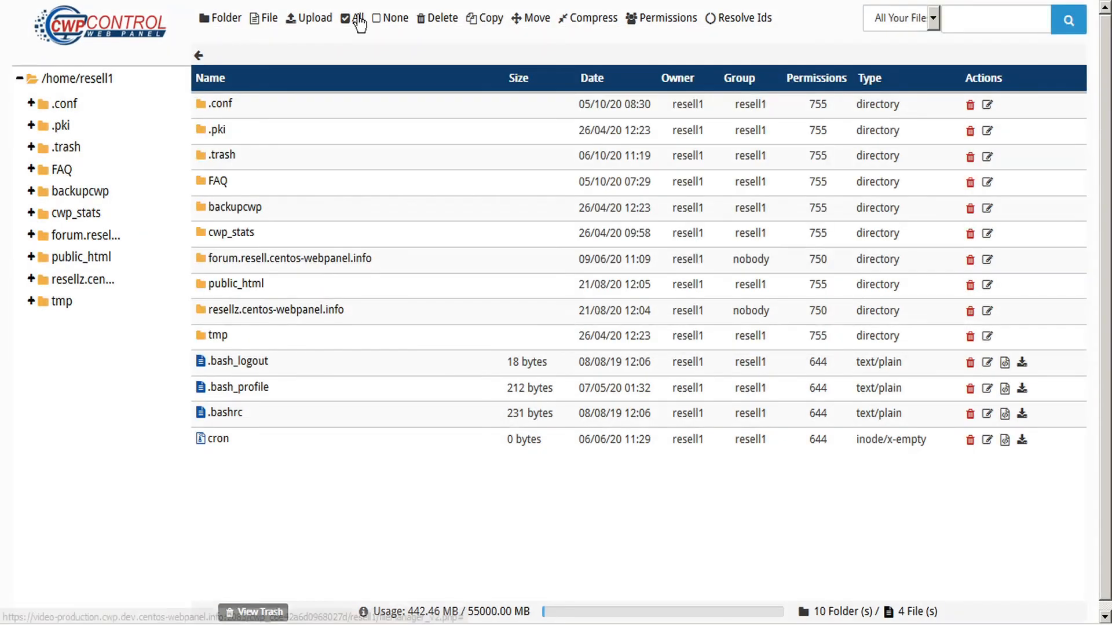
{"action": "left_click", "coordinate": [349, 18]}
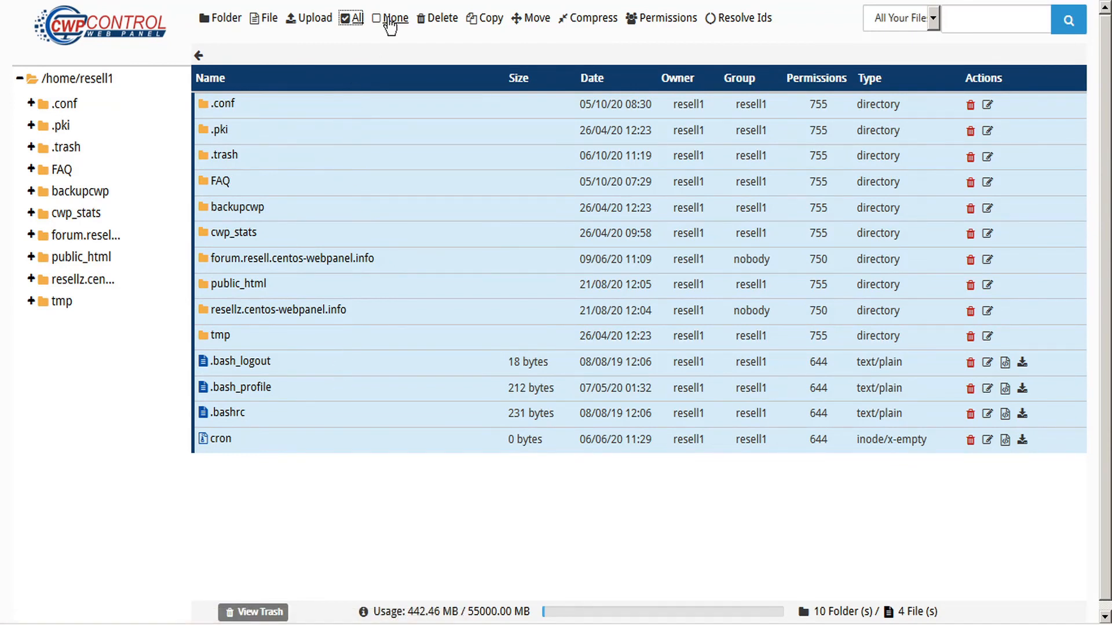
{"action": "left_click", "coordinate": [394, 18]}
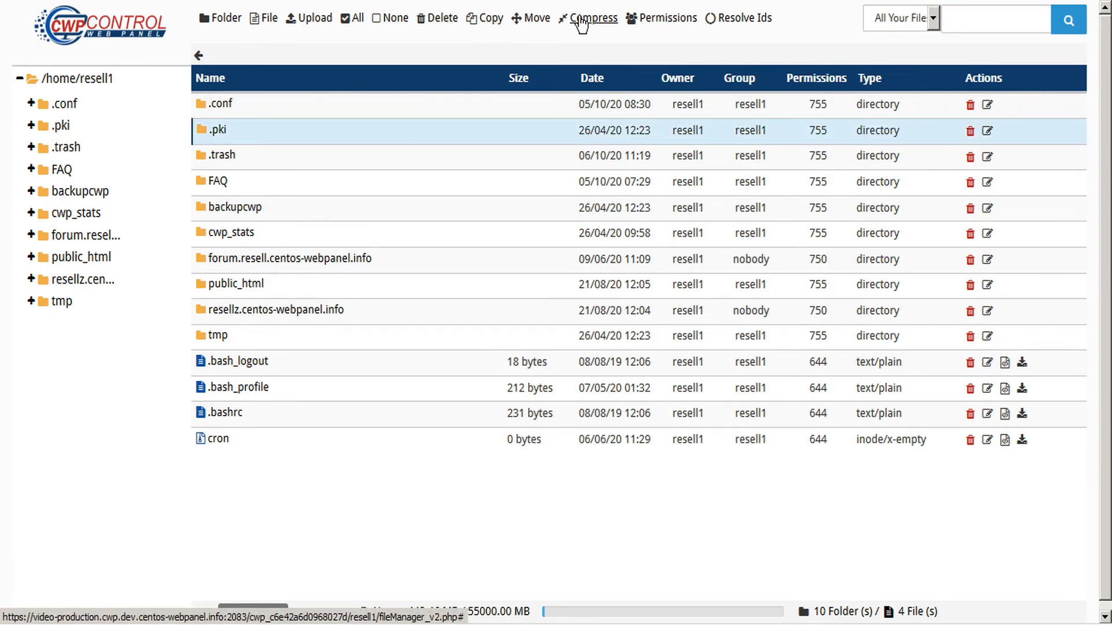
{"action": "mouse_move", "coordinate": [666, 18]}
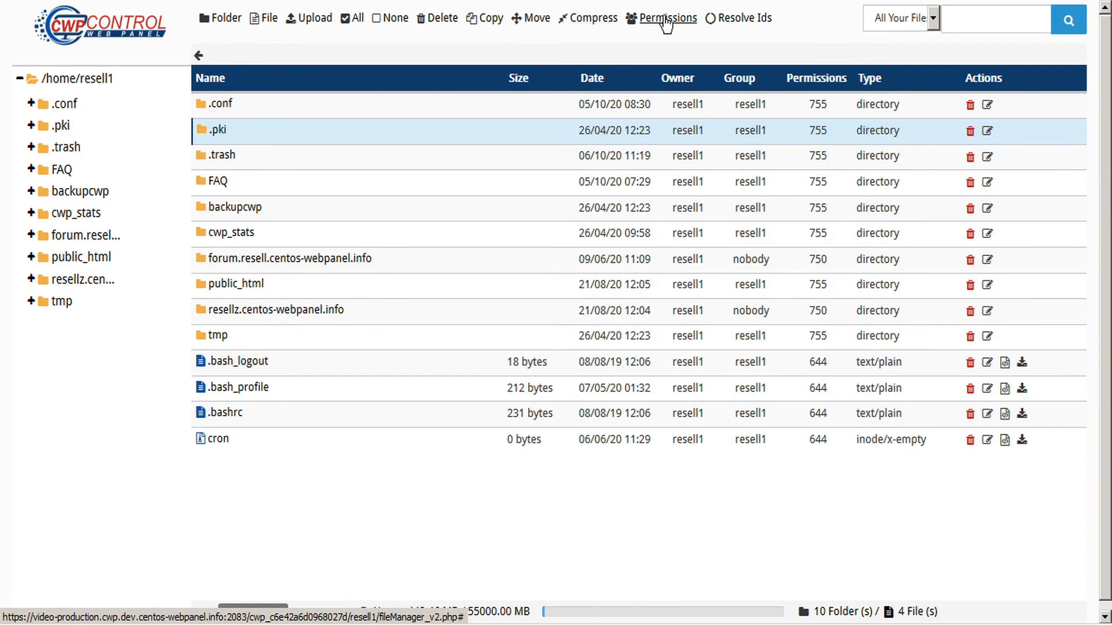
{"action": "mouse_move", "coordinate": [745, 18]}
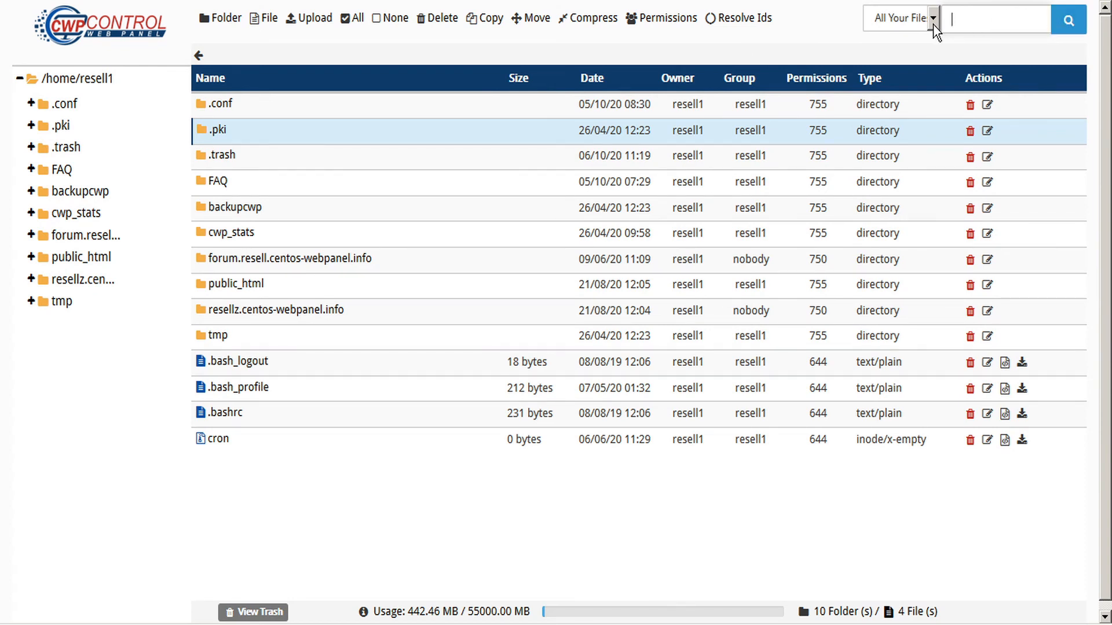
{"action": "left_click", "coordinate": [901, 18]}
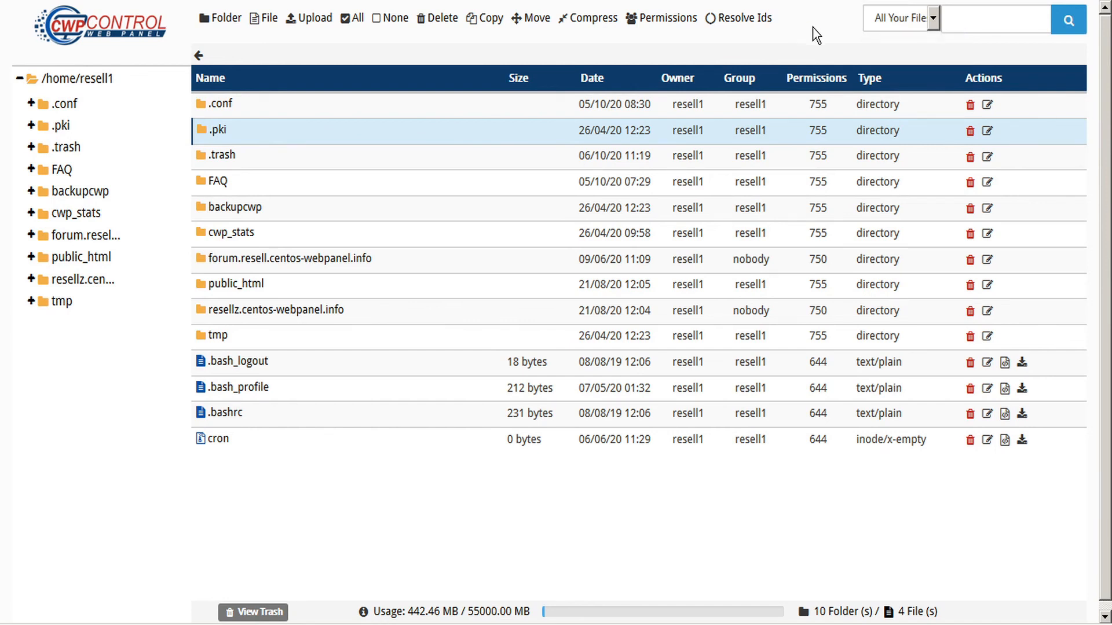
{"action": "mouse_move", "coordinate": [361, 613]}
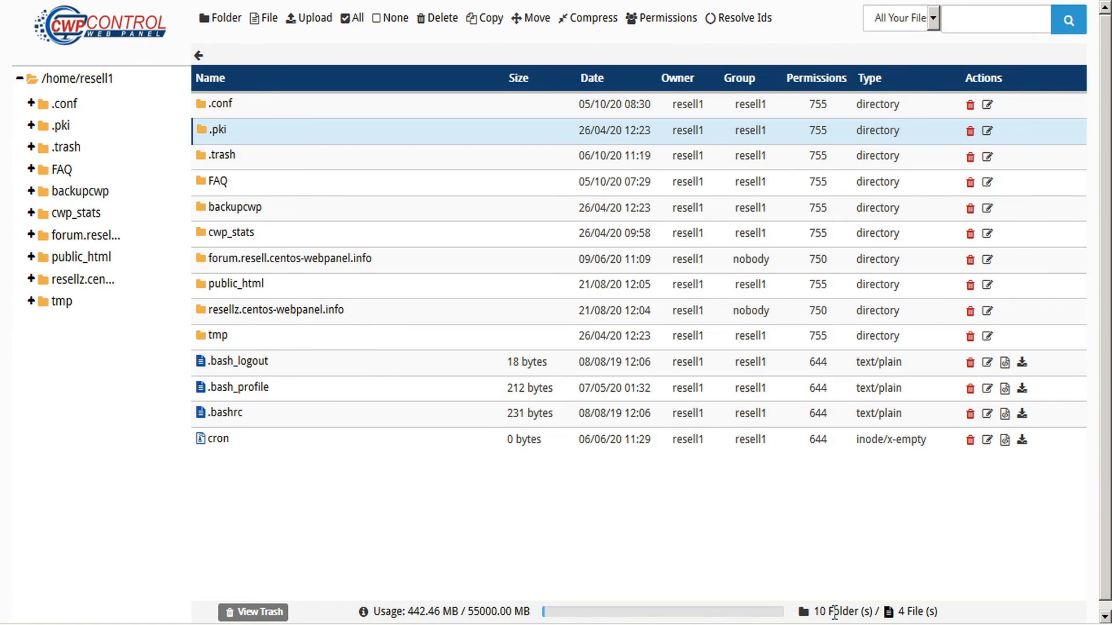
{"action": "mouse_move", "coordinate": [451, 298]}
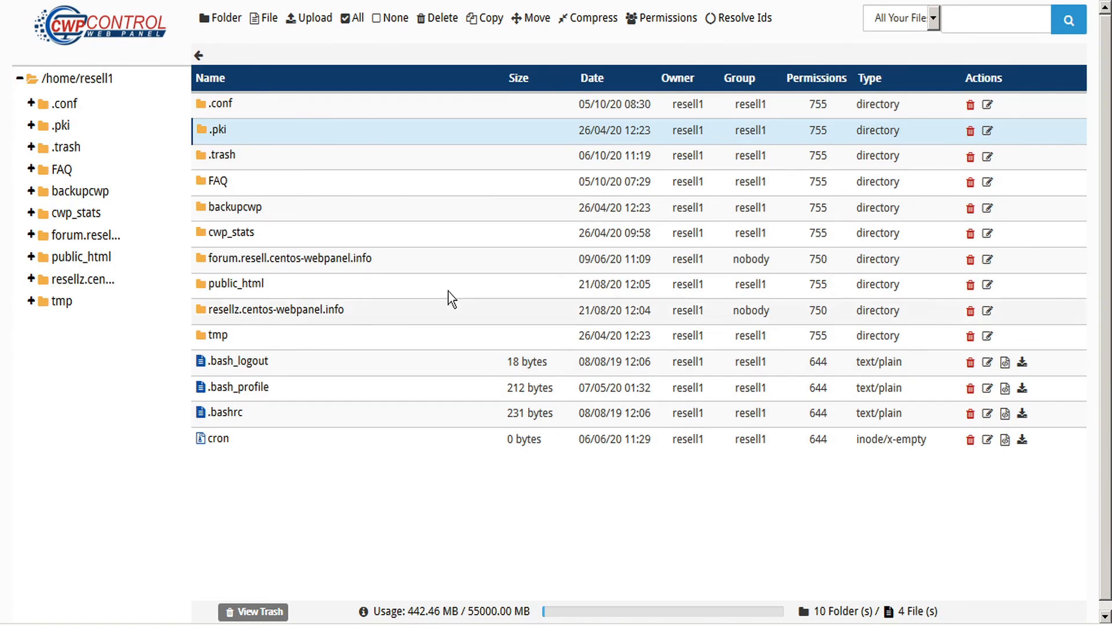